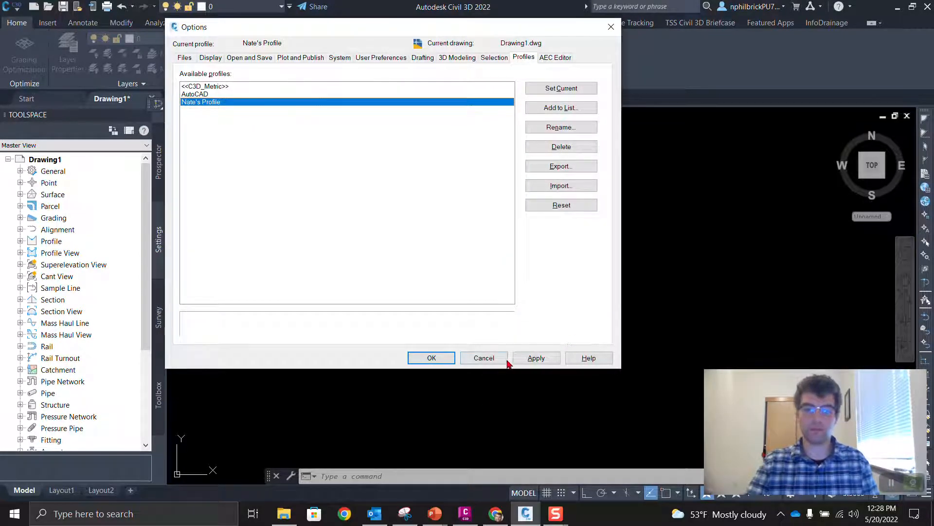
Confirm the custom workspace is active: black background, red crosshairs, trimmed Home layer tools.
click(431, 357)
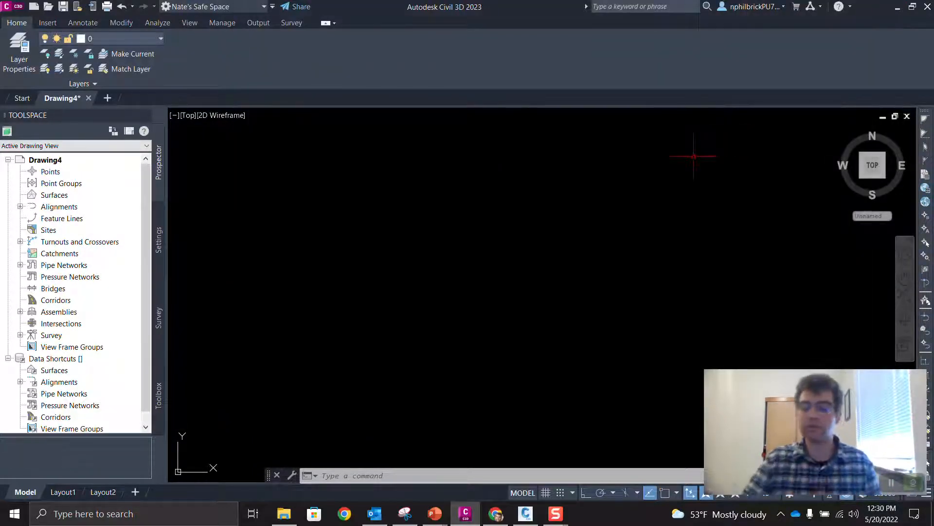